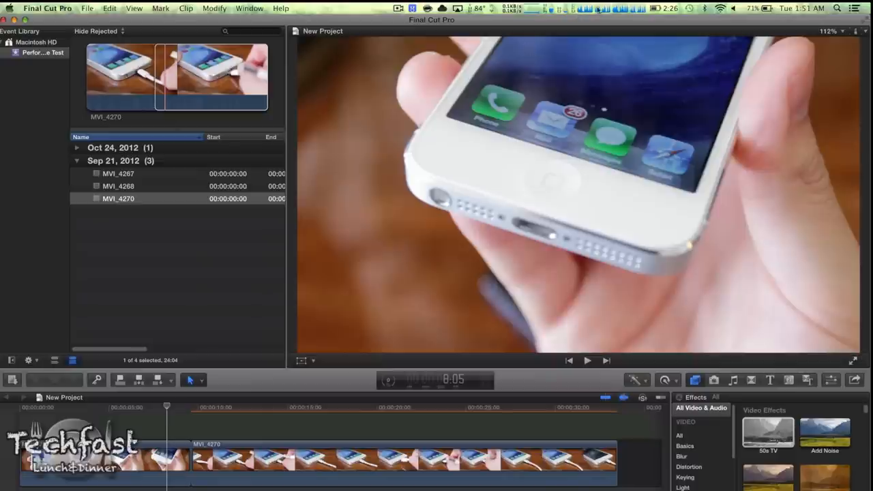
# Run the Blackmagic Disk Speed Test until gauges settle near 396.5 MB/s write and 444.1 MB/s read
pyautogui.click(423, 9)
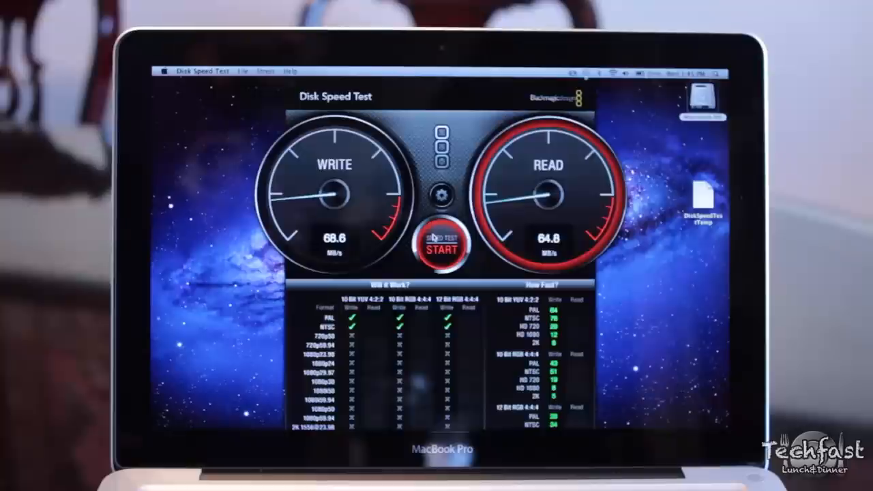
pyautogui.click(442, 249)
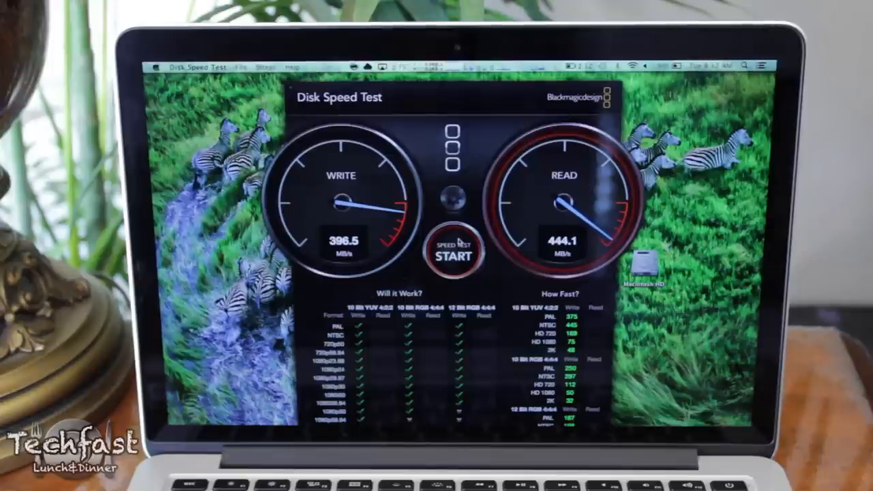
pyautogui.click(453, 254)
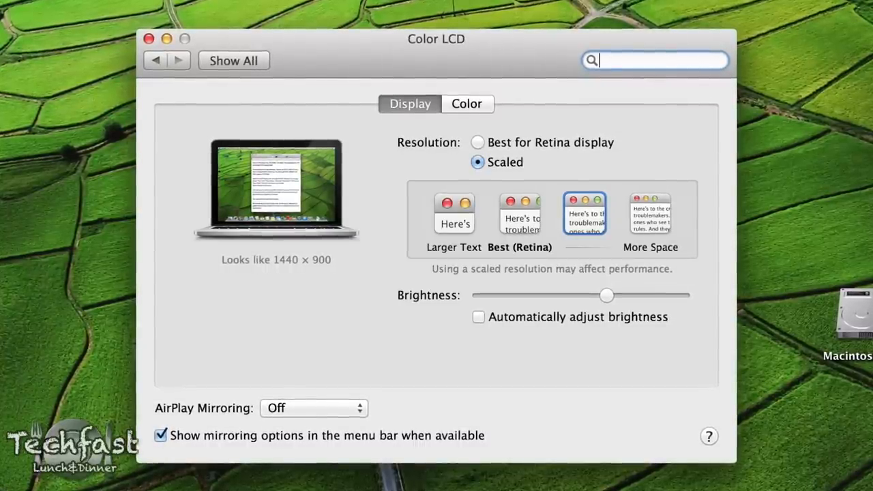
# Choose the Scaled display option whose resolution looks like 1440 × 900
pyautogui.click(649, 212)
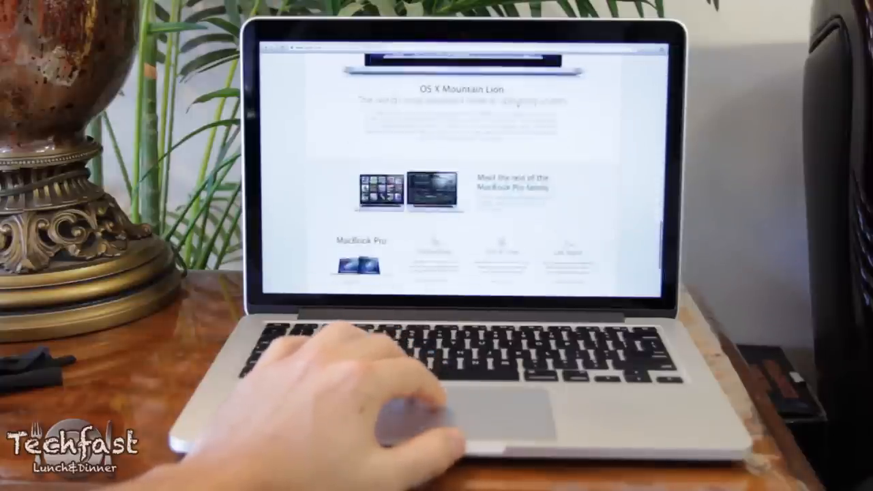
# Scroll the Geekbench results page to the Benchmark Summary showing the 7460 overall score
pyautogui.scroll(-3)
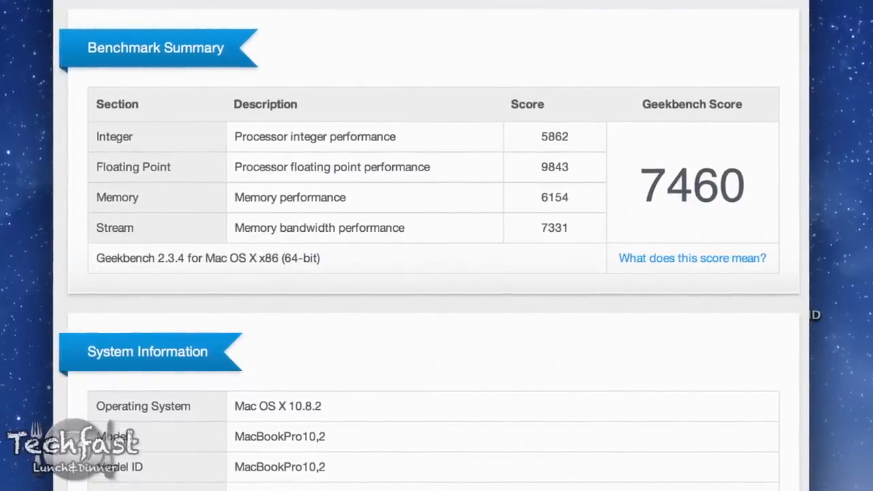
pyautogui.scroll(3)
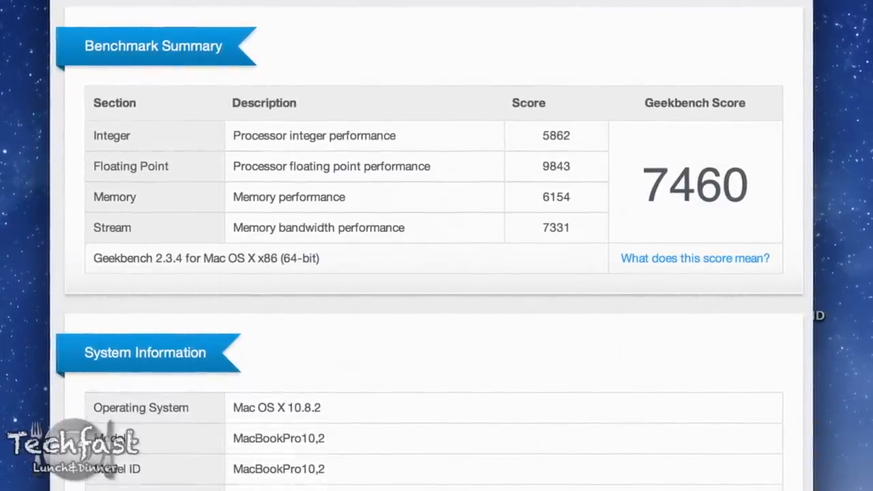